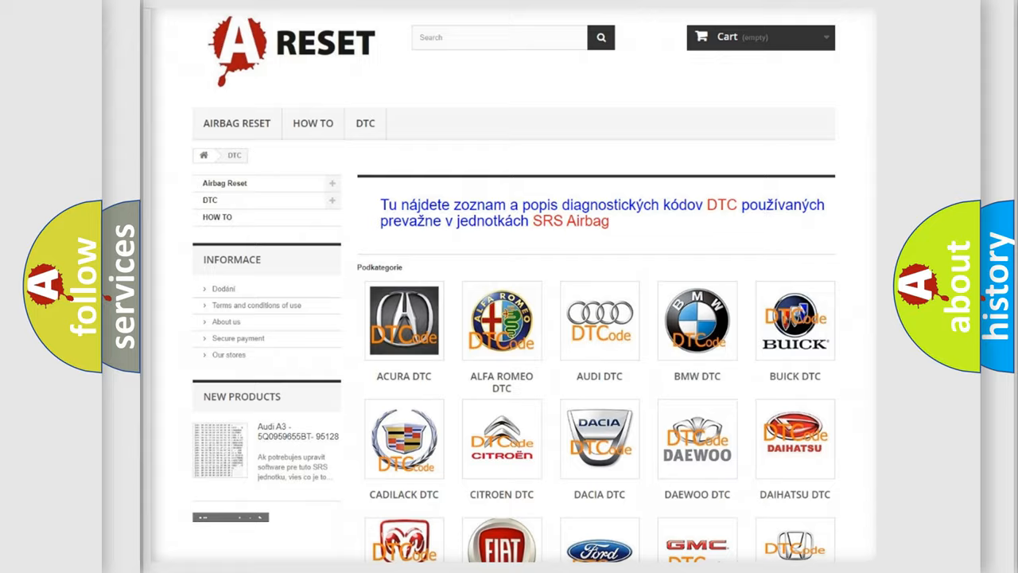
Open the Chevrolet tile from the DTC brands page and scroll through its airbag code subcategories.
scroll(down, 3)
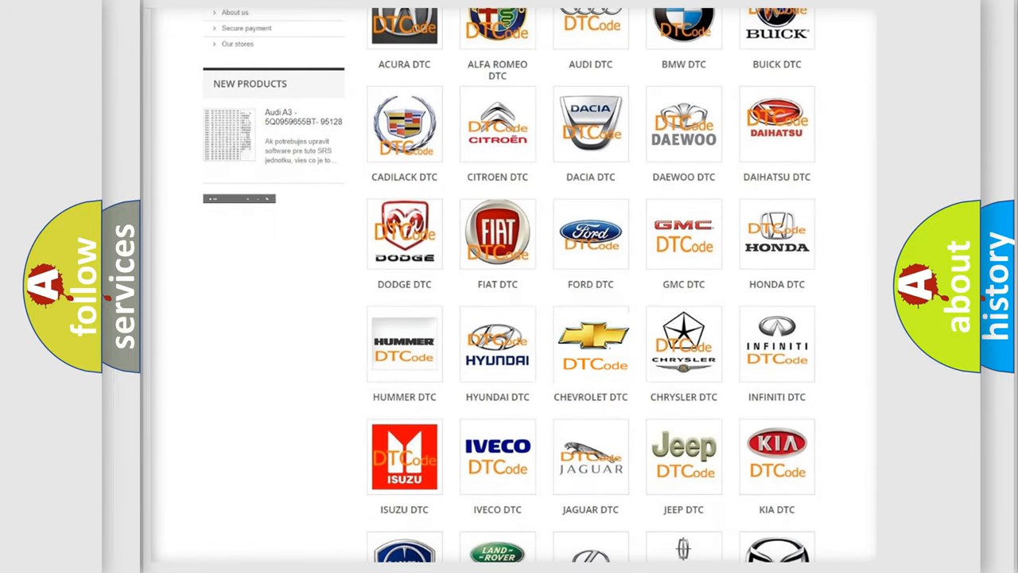
click(590, 344)
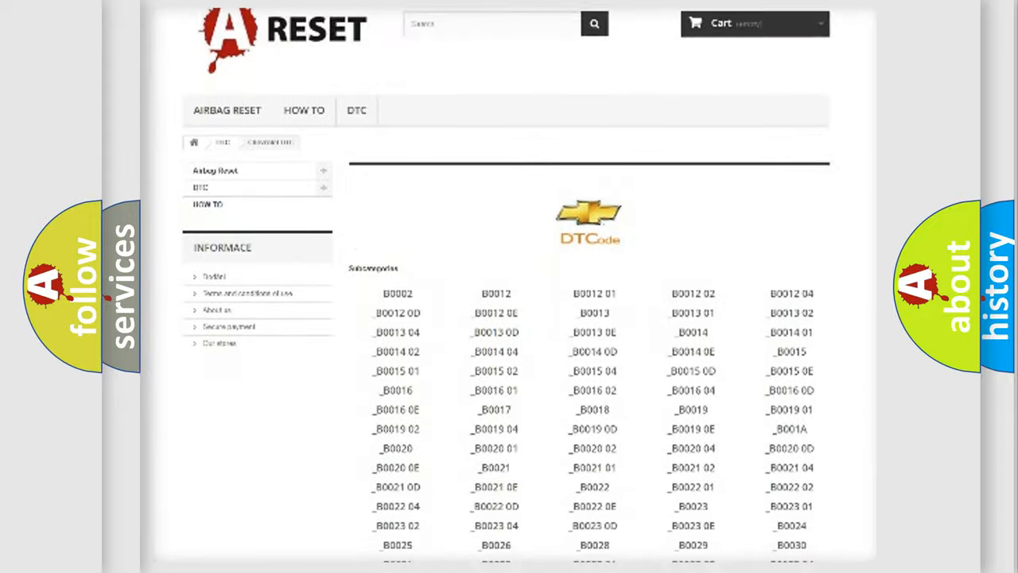
scroll(down, 3)
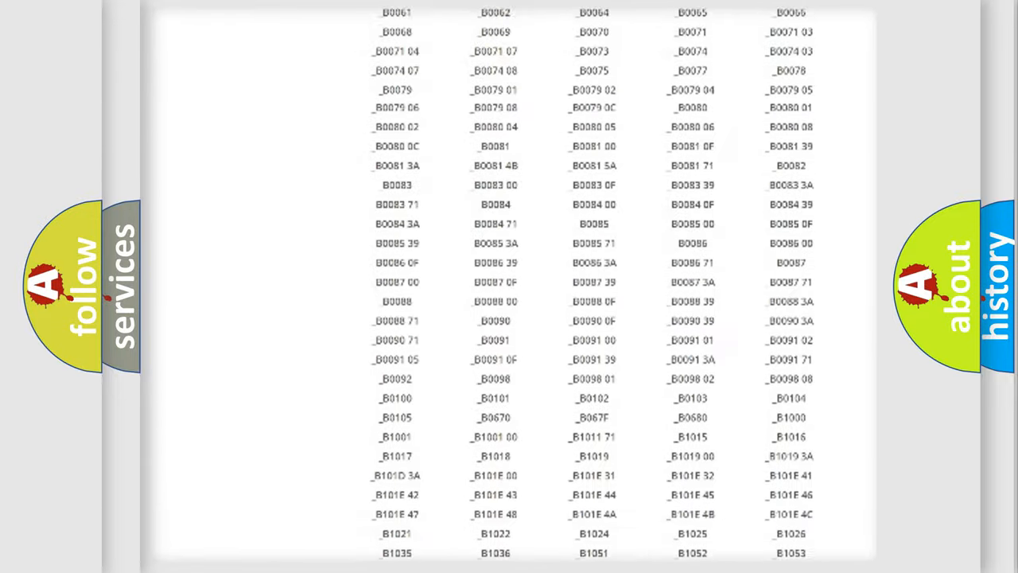